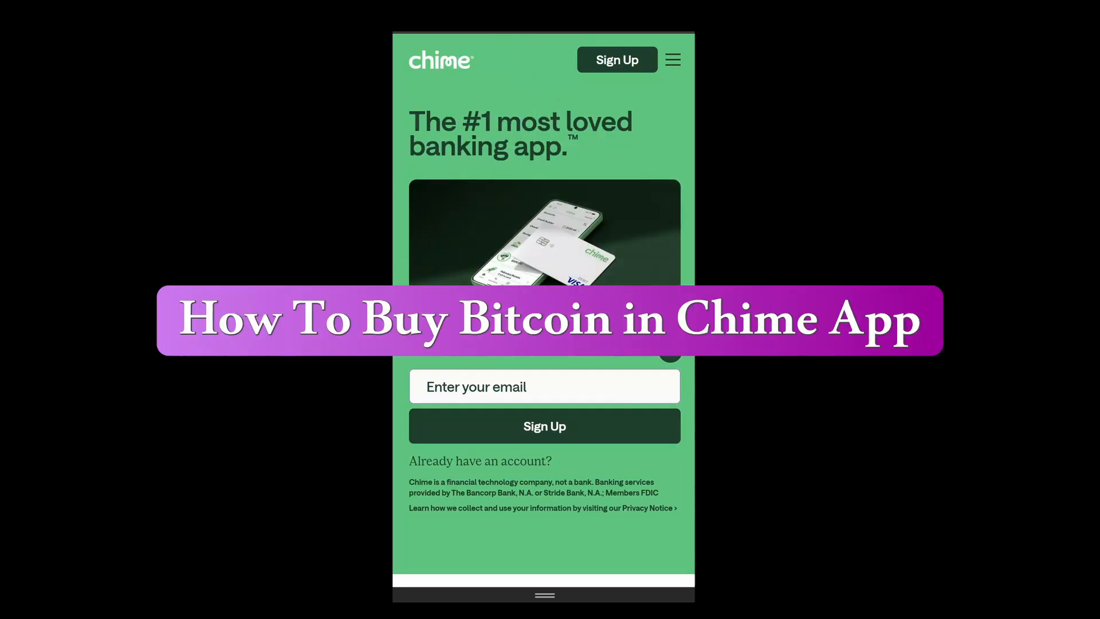
# Scroll down the Paxful Buy Bitcoin page past the offer search form.
pyautogui.scroll(-3)
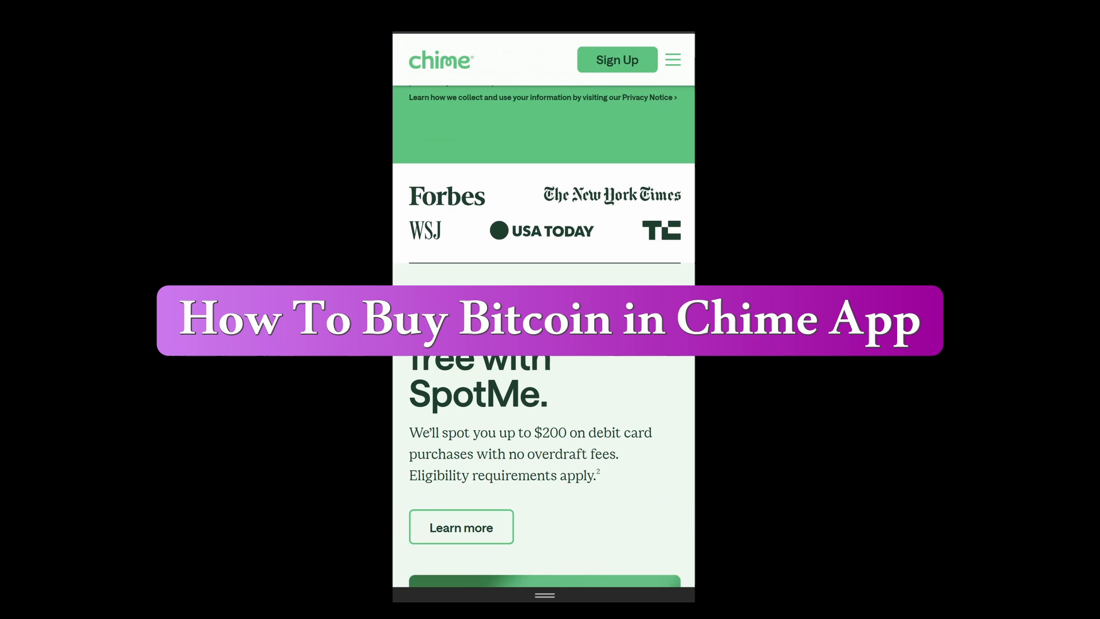
pyautogui.scroll(-3)
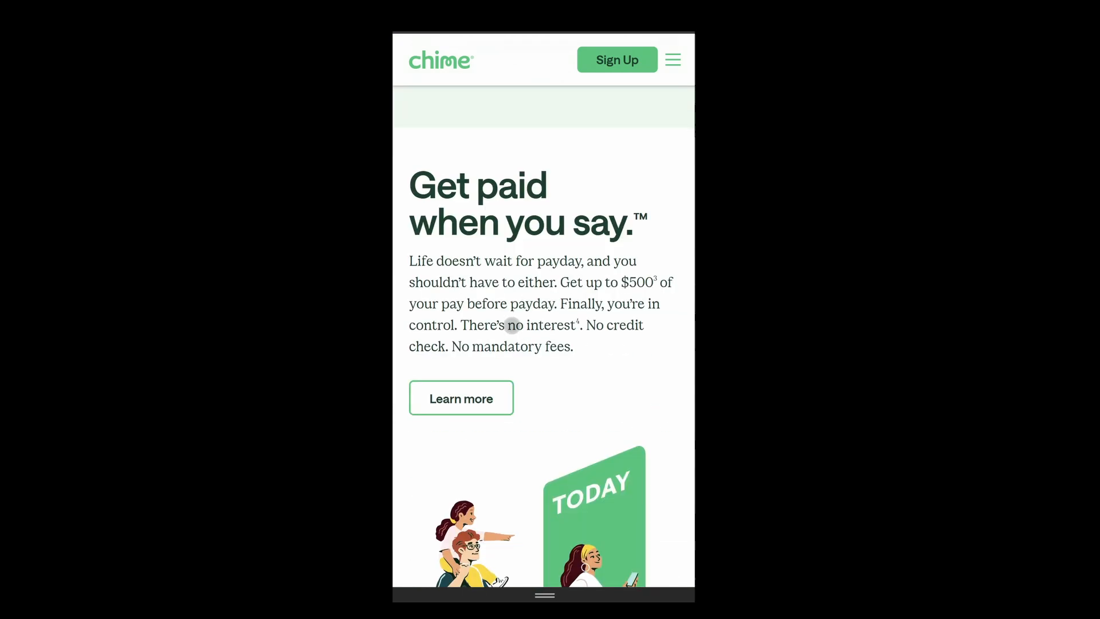
pyautogui.scroll(-3)
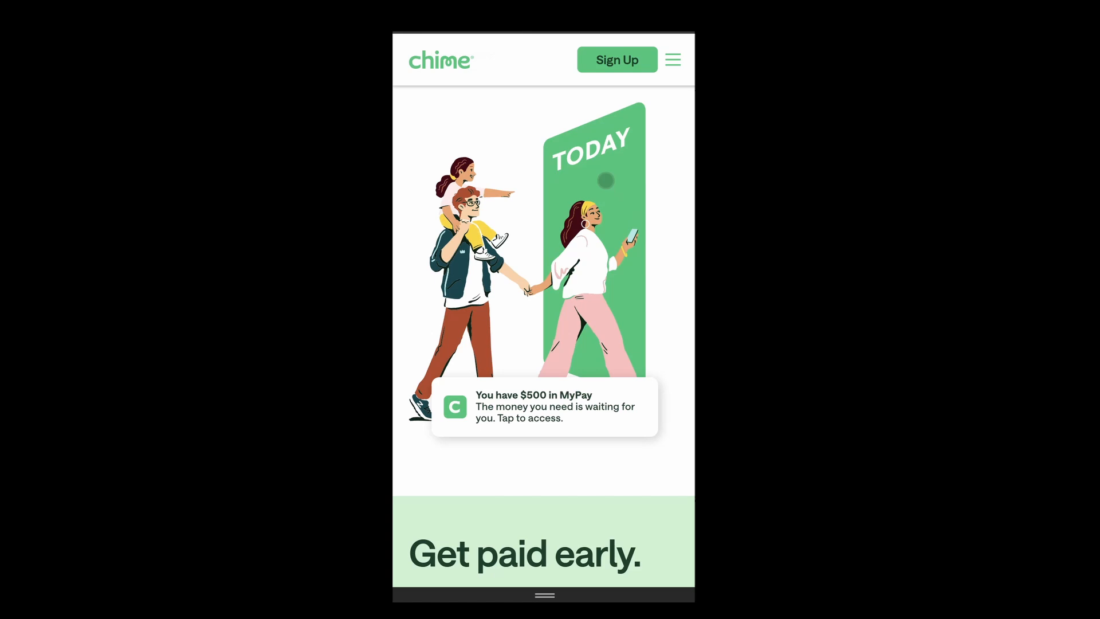
pyautogui.scroll(-3)
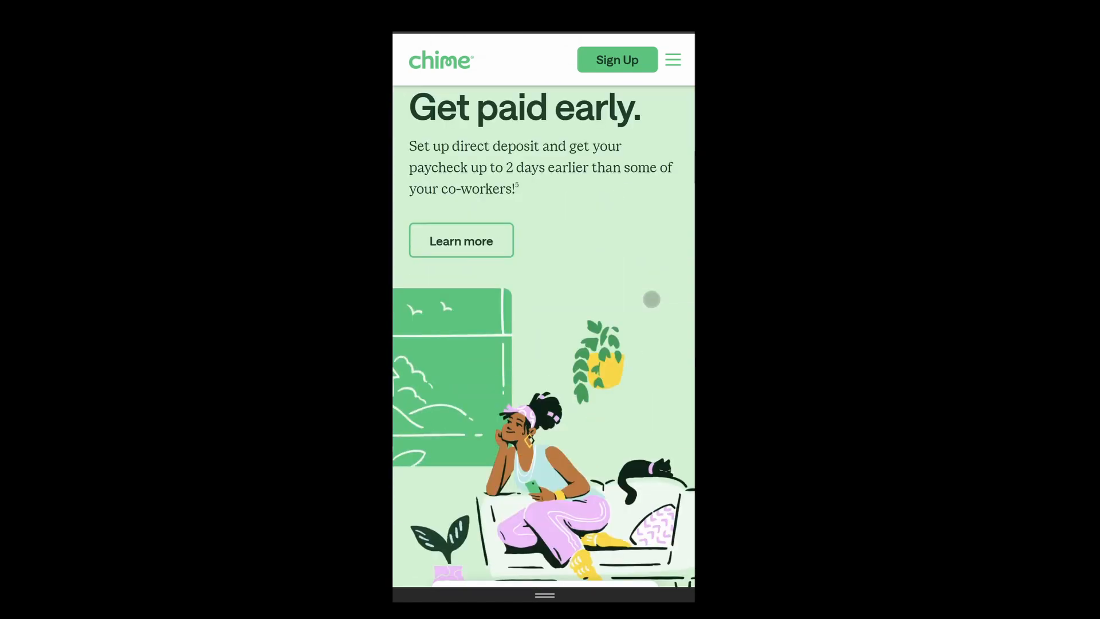
pyautogui.scroll(-3)
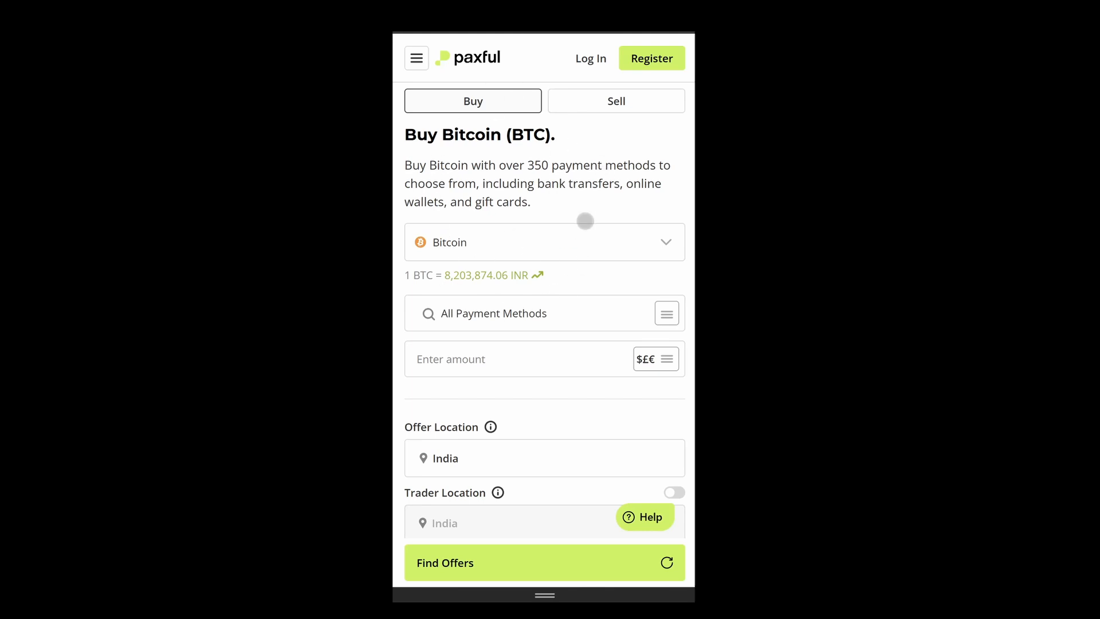
pyautogui.moveTo(524, 211)
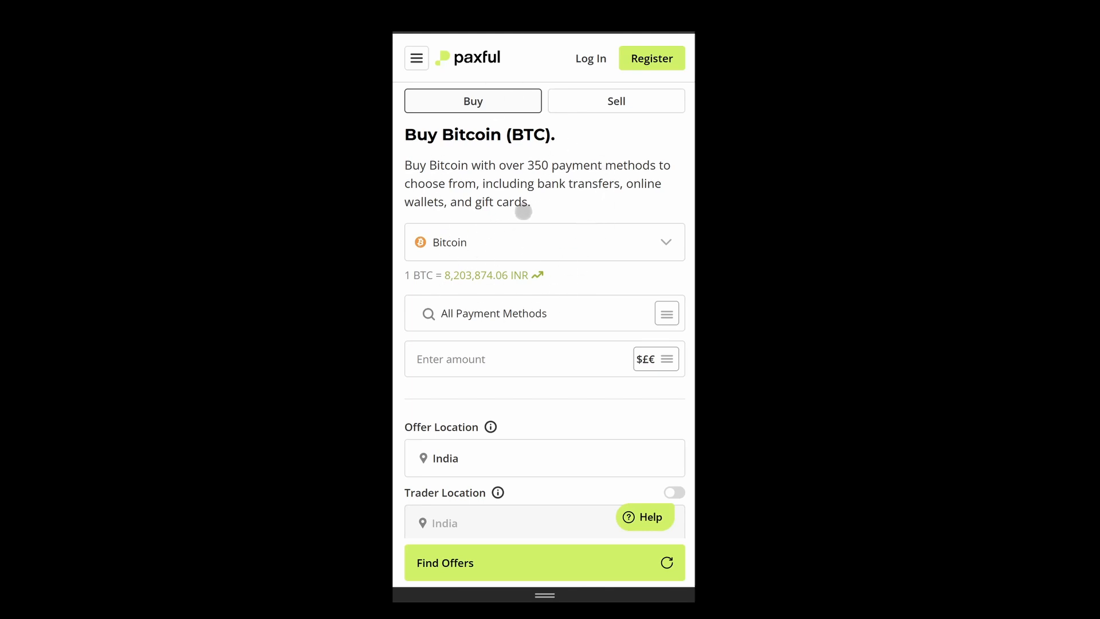
pyautogui.moveTo(494, 197)
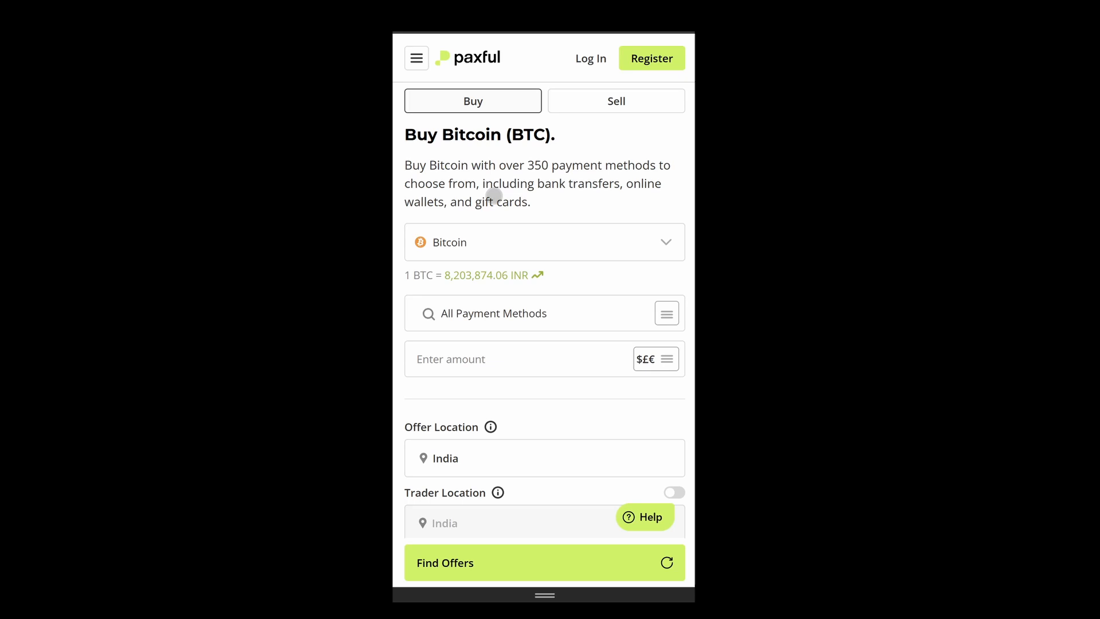
pyautogui.moveTo(504, 268)
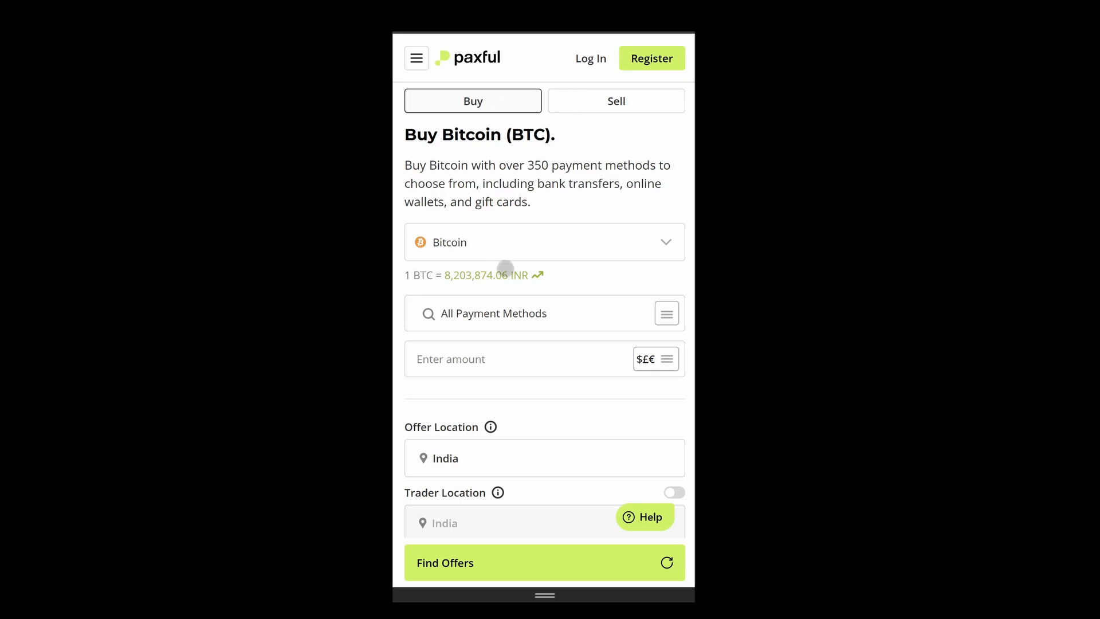
pyautogui.moveTo(452, 169)
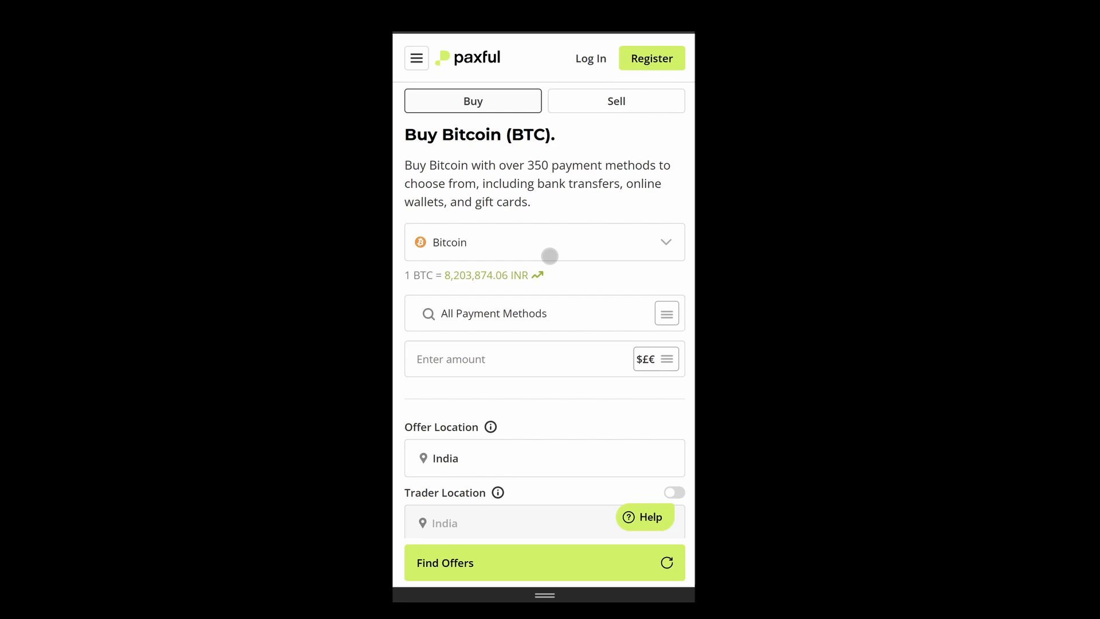
pyautogui.moveTo(493, 177)
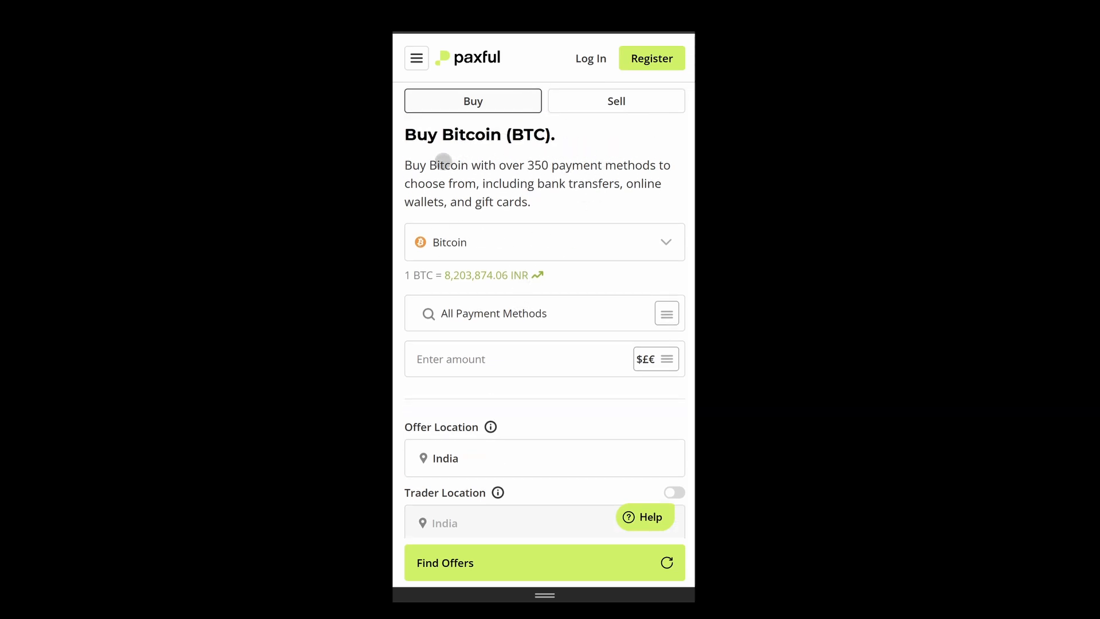
pyautogui.moveTo(564, 250)
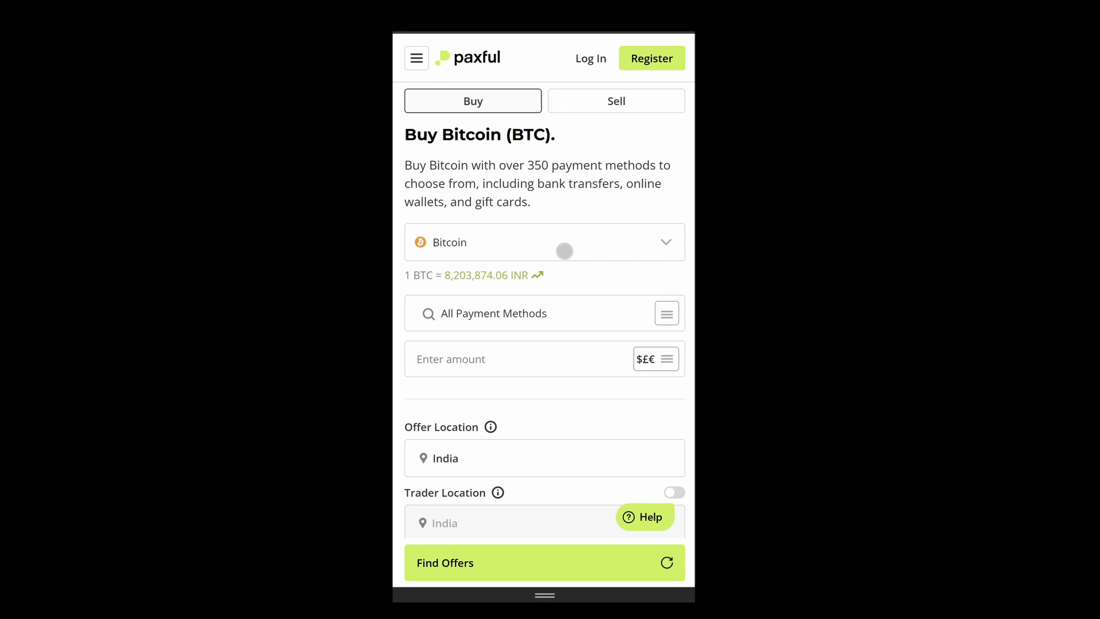
pyautogui.scroll(-3)
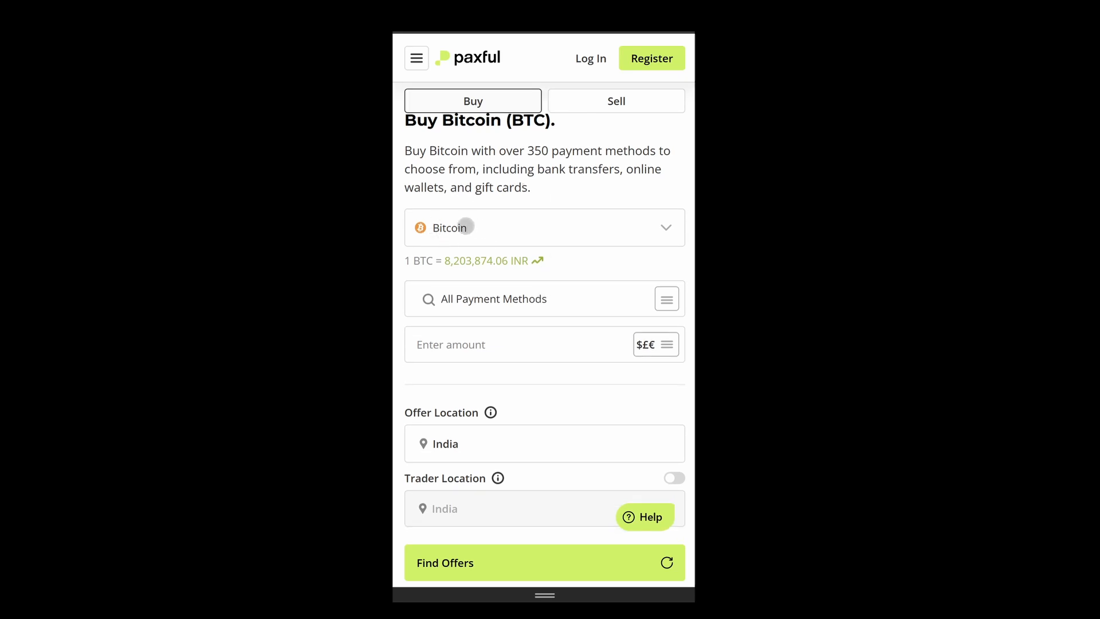
pyautogui.click(544, 227)
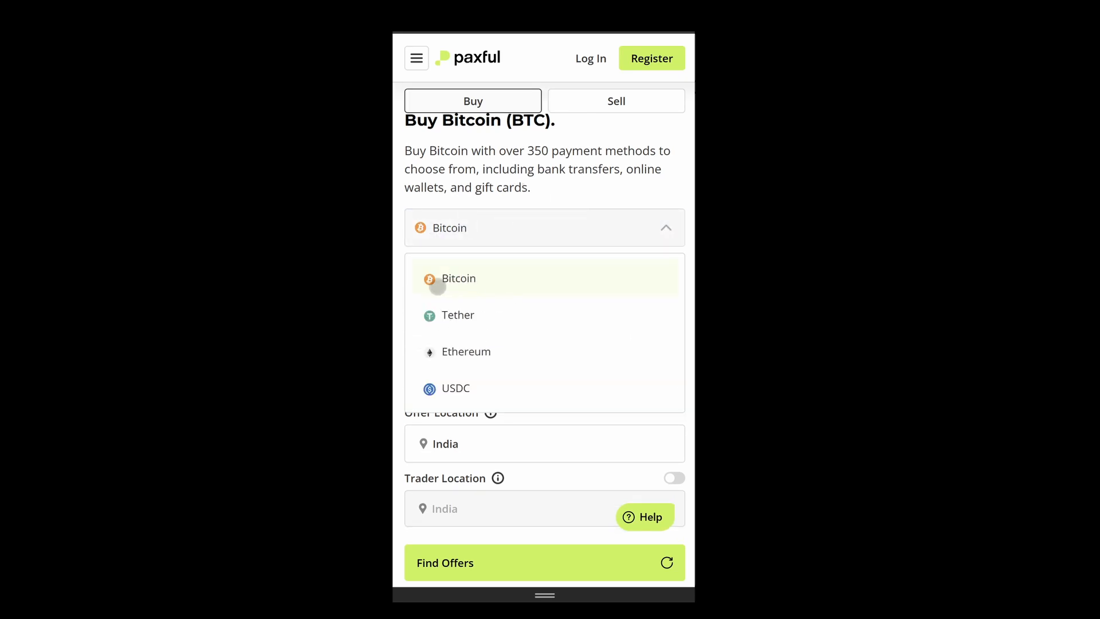
pyautogui.moveTo(480, 324)
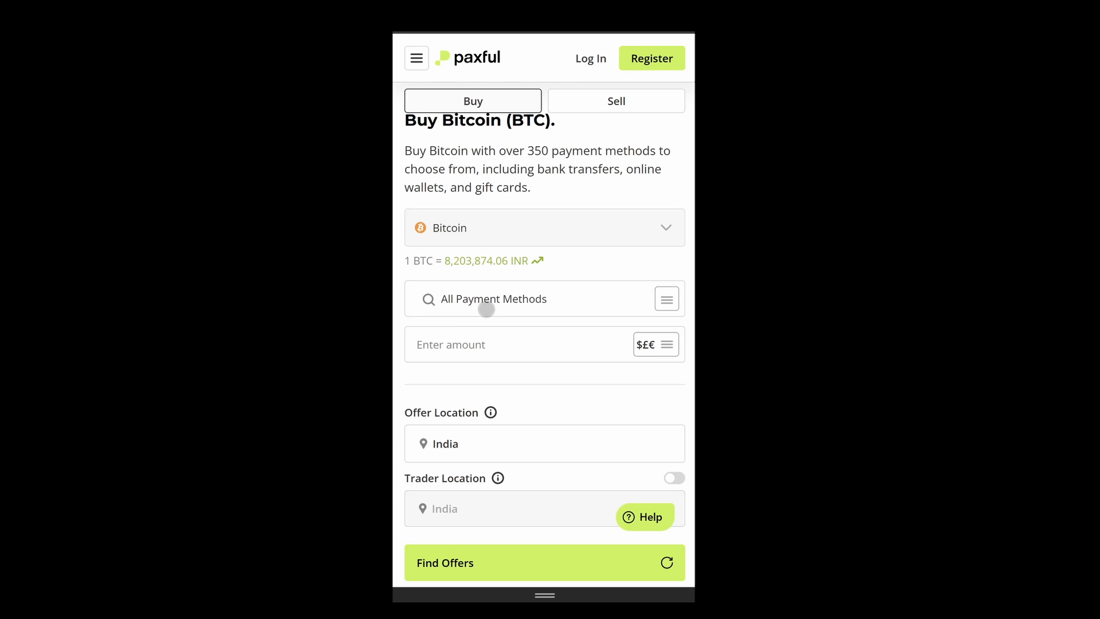
pyautogui.scroll(-3)
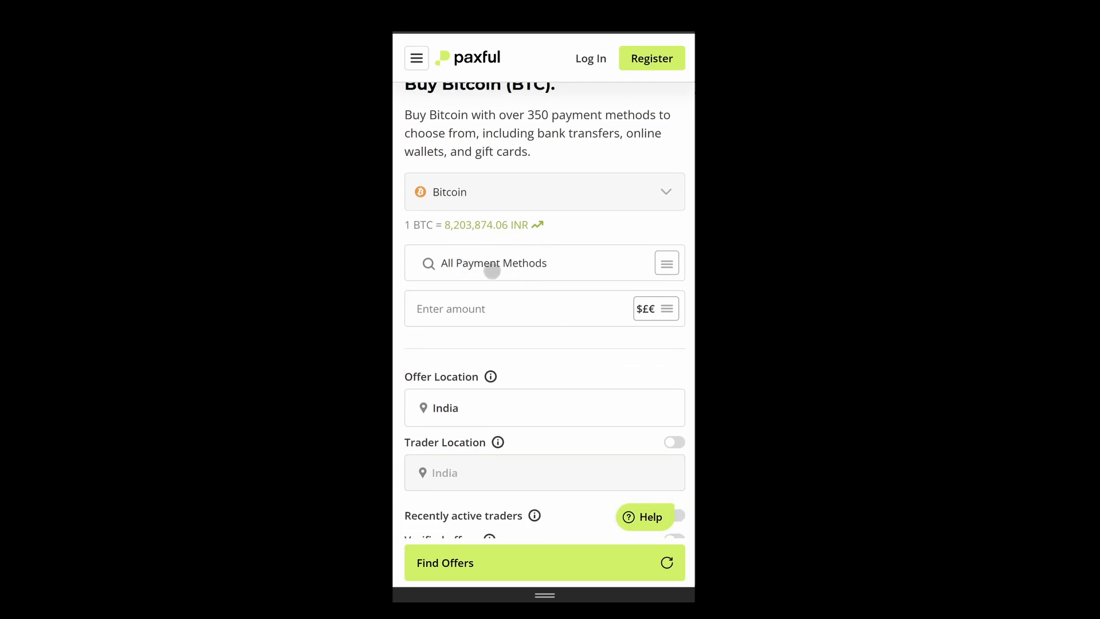
# Set the payment method to Chime instant transfers by searching 'chime'.
pyautogui.click(492, 263)
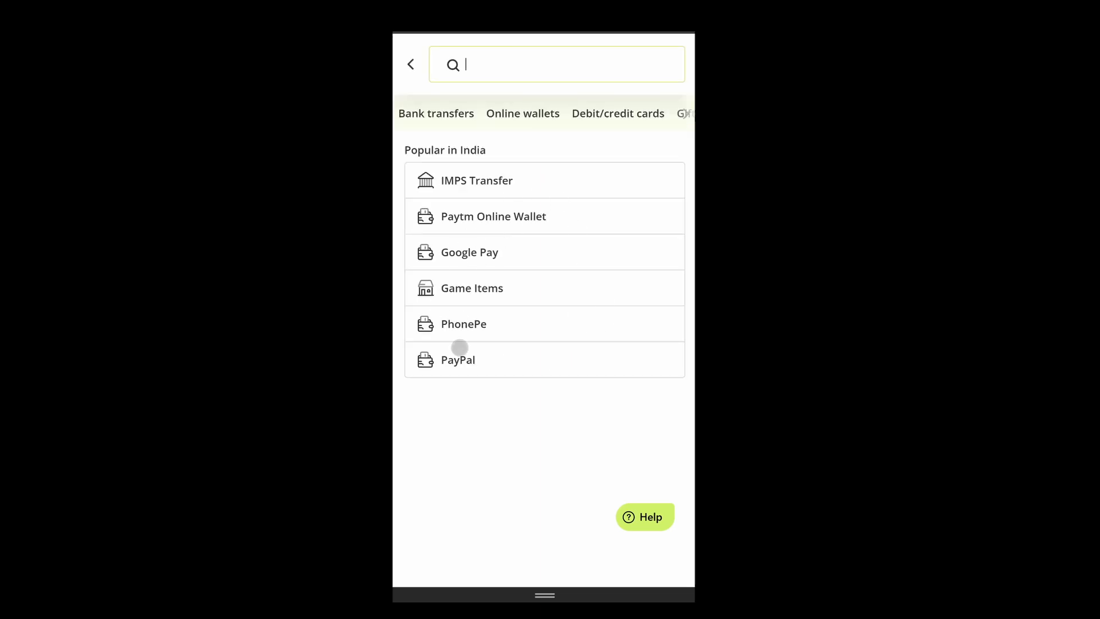
pyautogui.moveTo(525, 279)
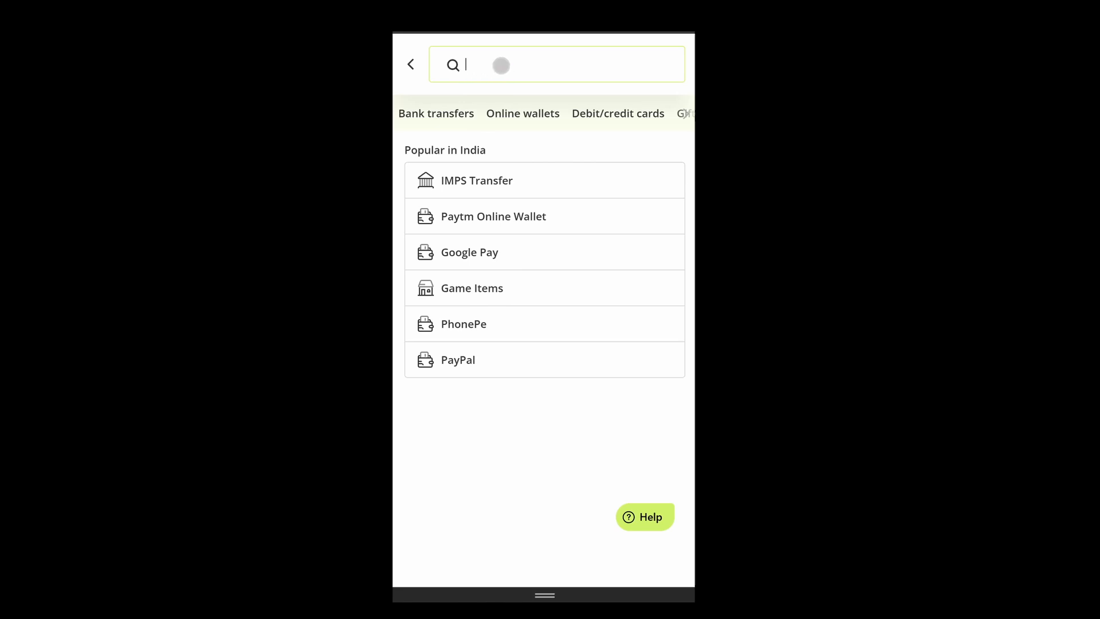
pyautogui.write('chime instant transfers')
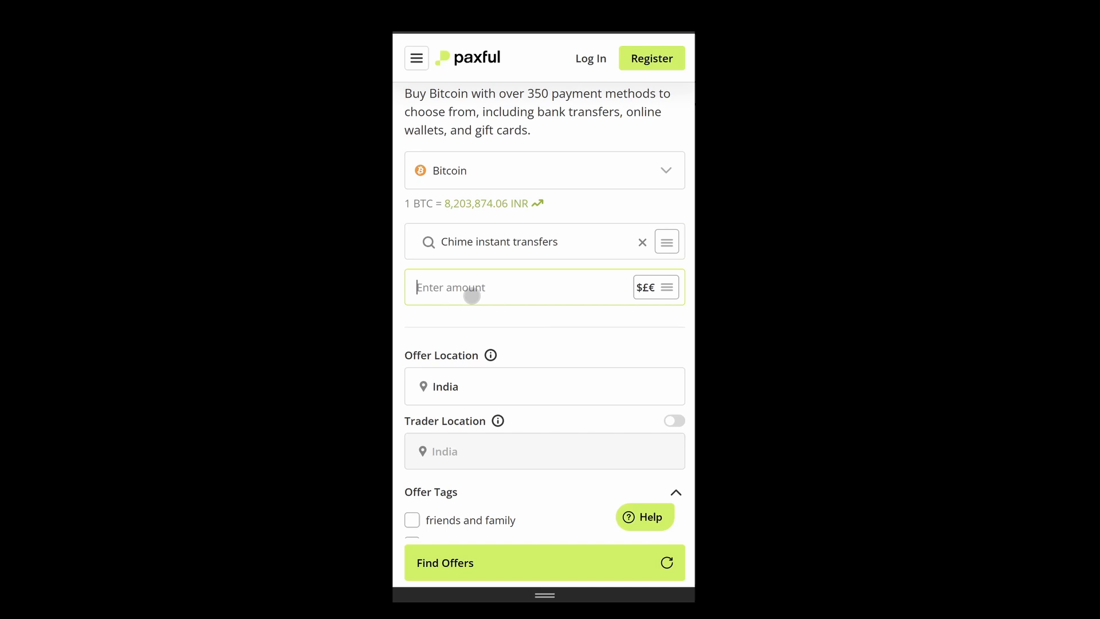
# Enter 23 as the amount to spend and move down toward Find Offers.
pyautogui.write('23')
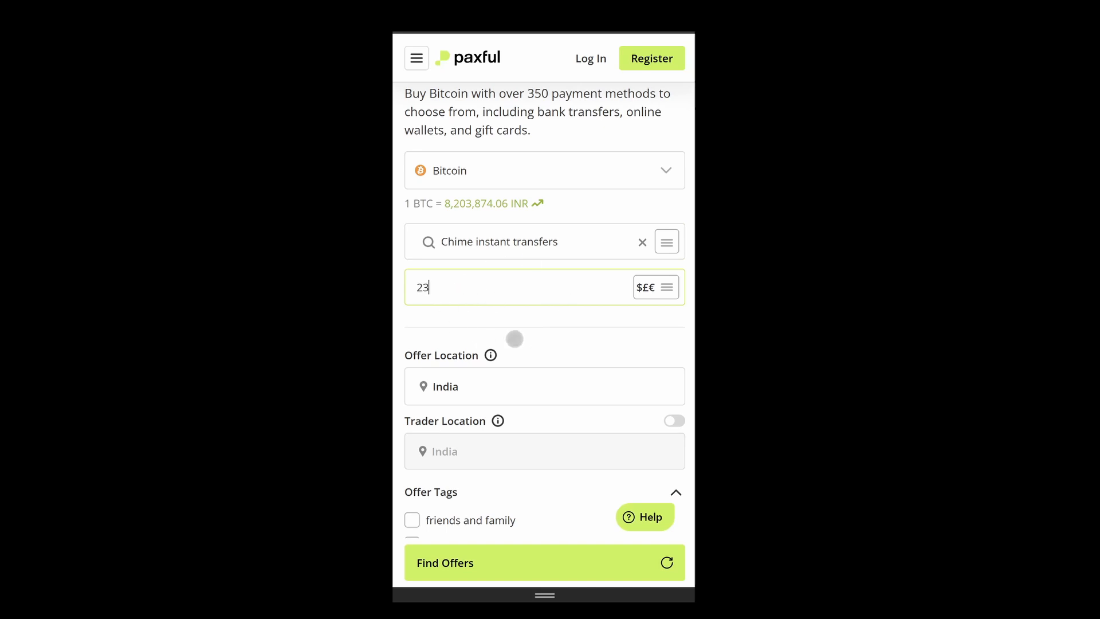
pyautogui.scroll(-3)
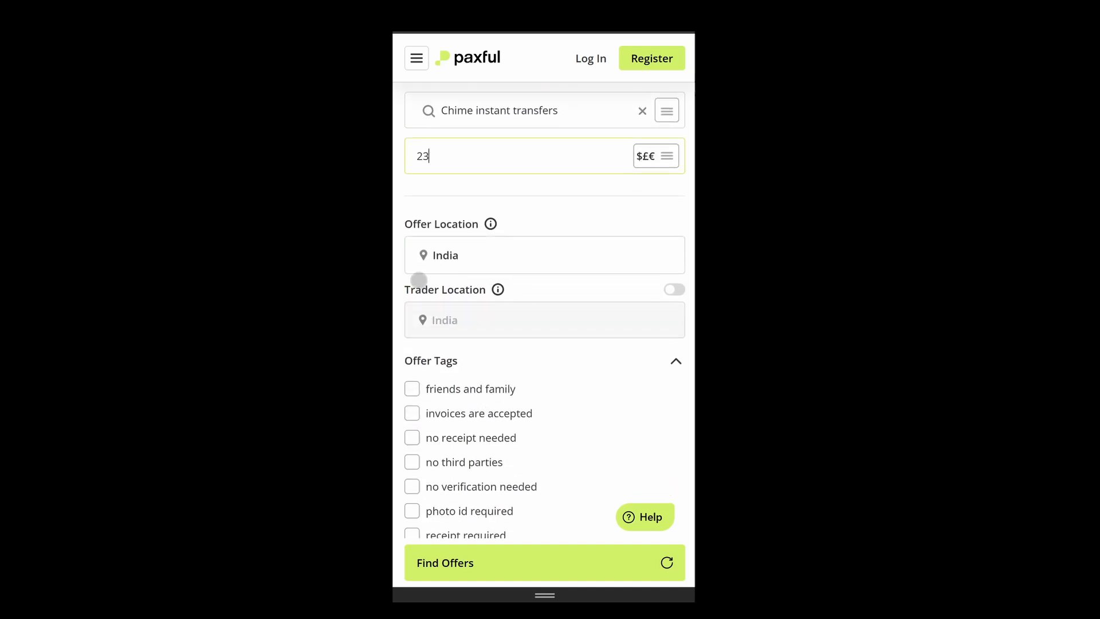
pyautogui.scroll(-3)
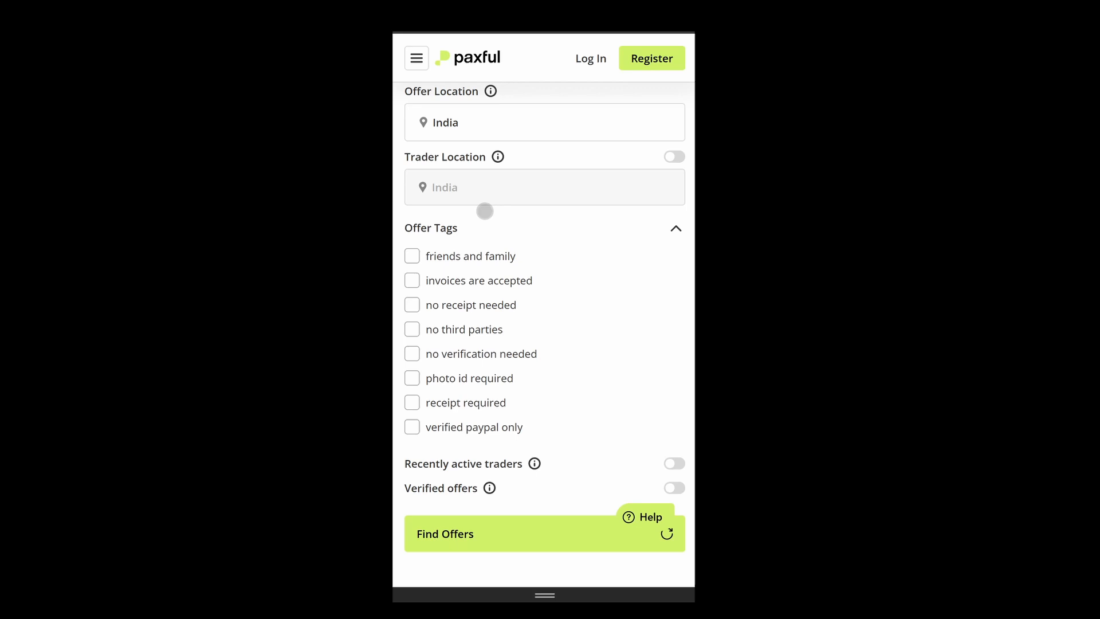
pyautogui.scroll(-3)
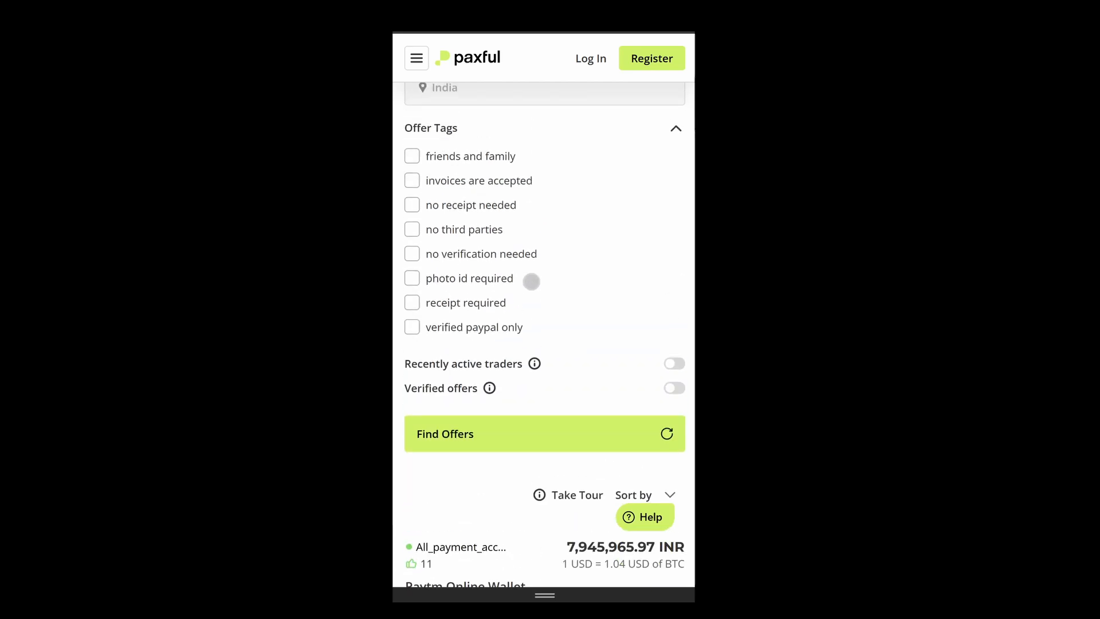
pyautogui.scroll(-3)
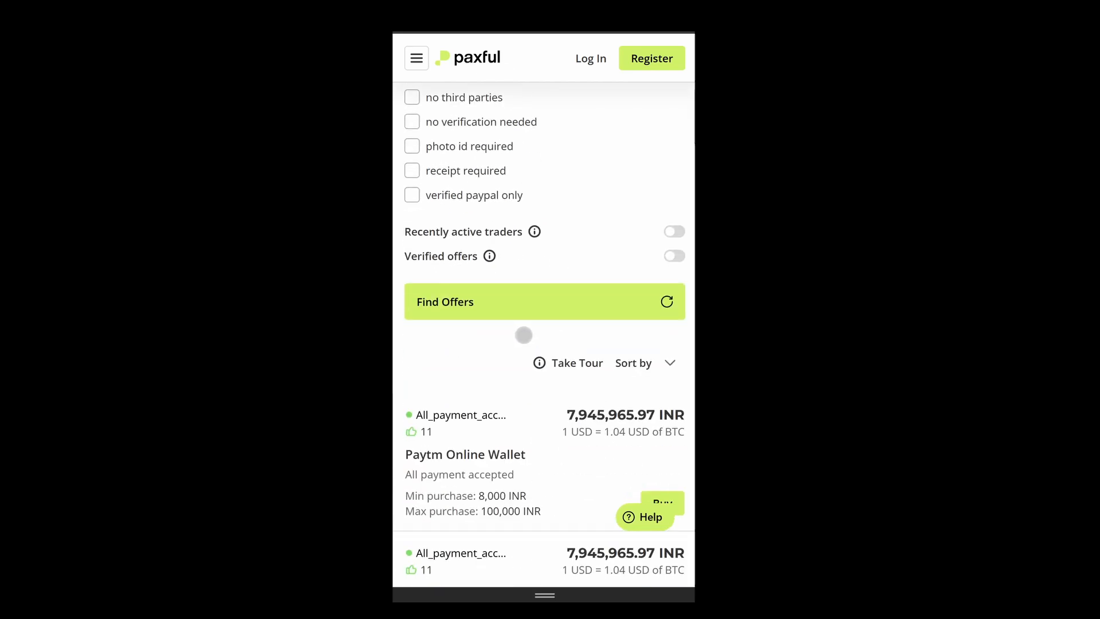
pyautogui.click(544, 301)
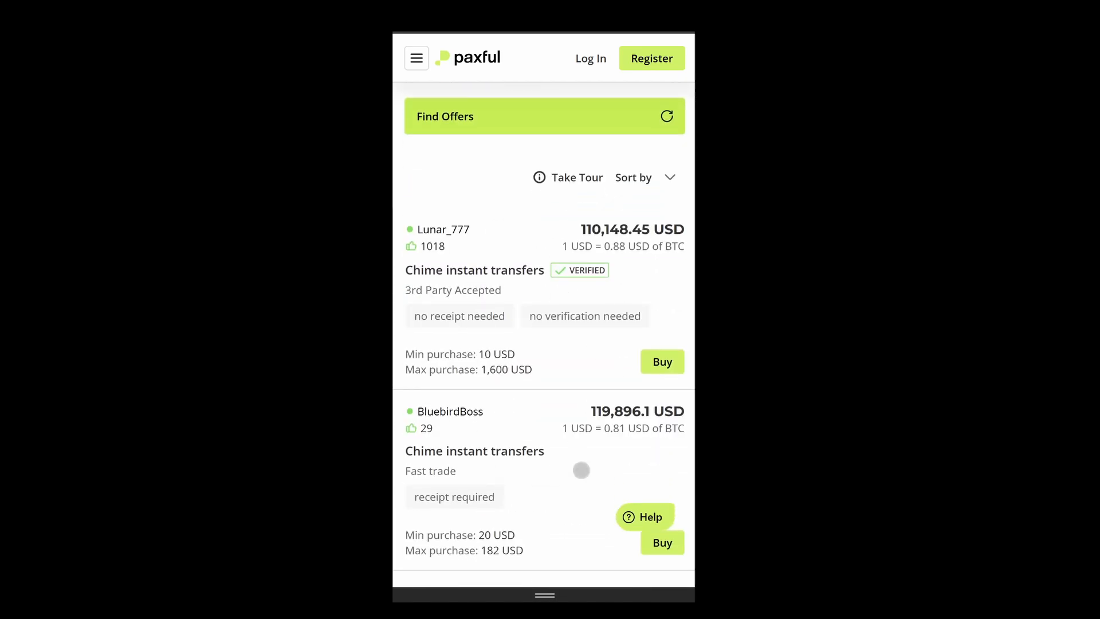
pyautogui.scroll(-3)
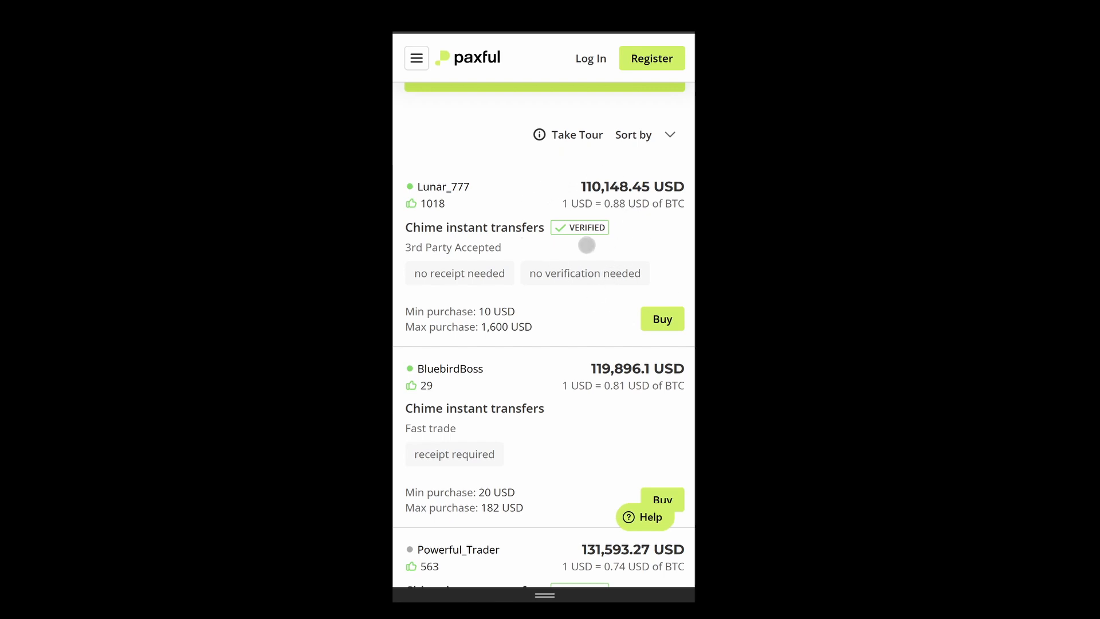
pyautogui.scroll(-3)
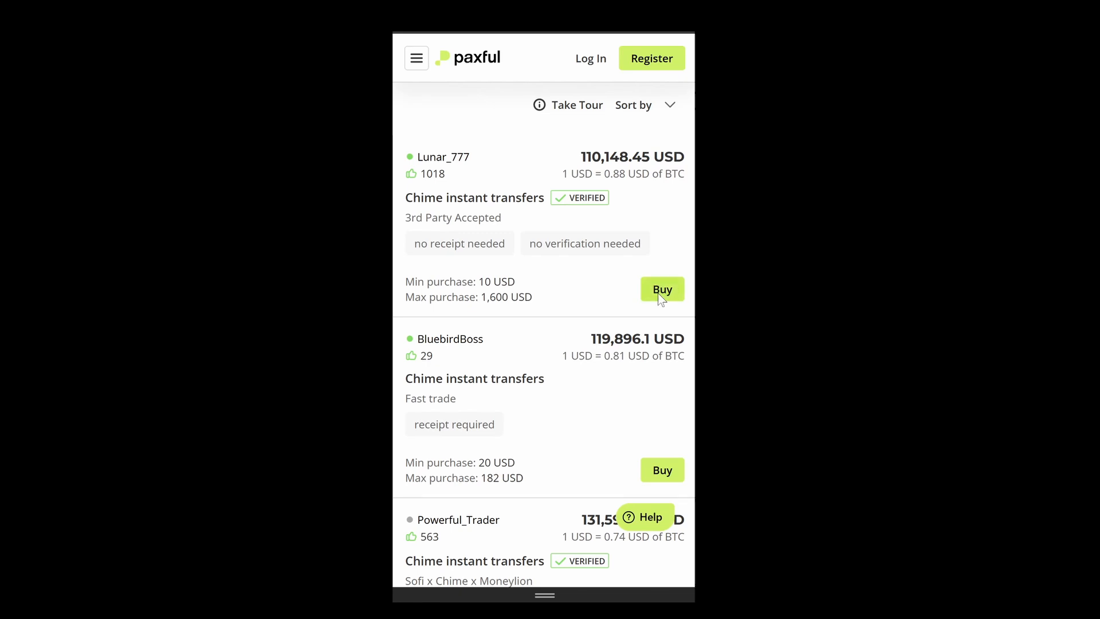
pyautogui.click(662, 289)
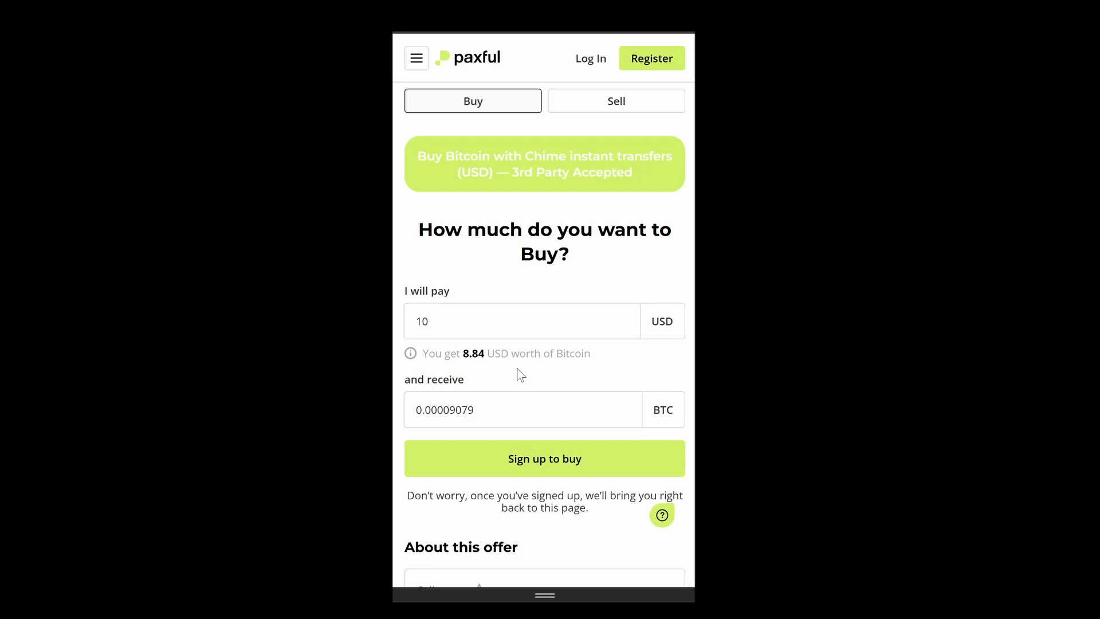
pyautogui.scroll(-3)
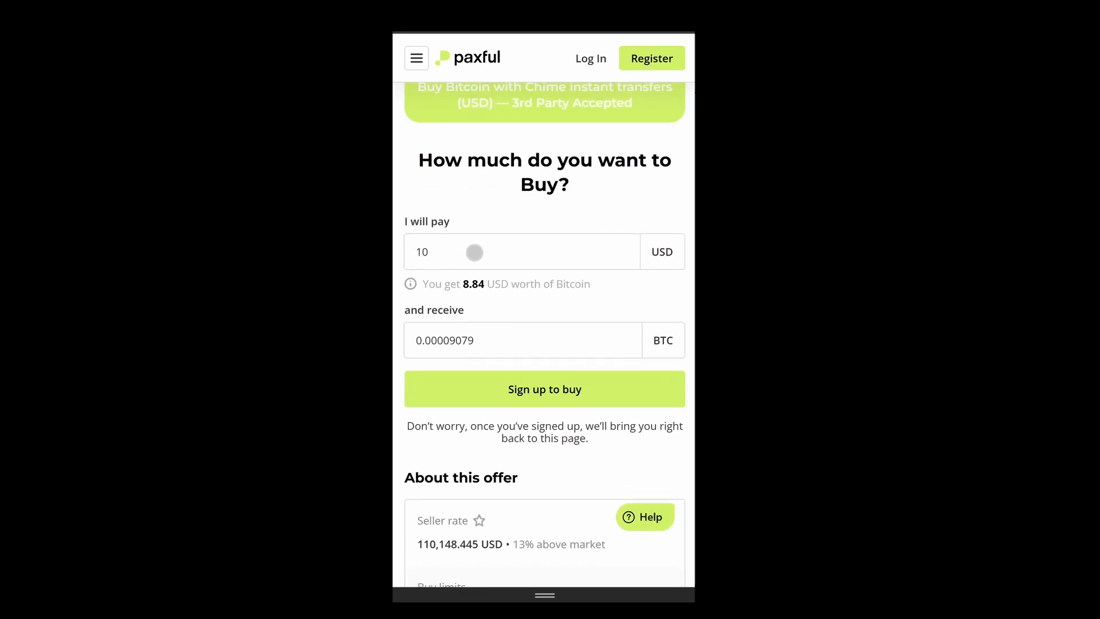
pyautogui.moveTo(449, 267)
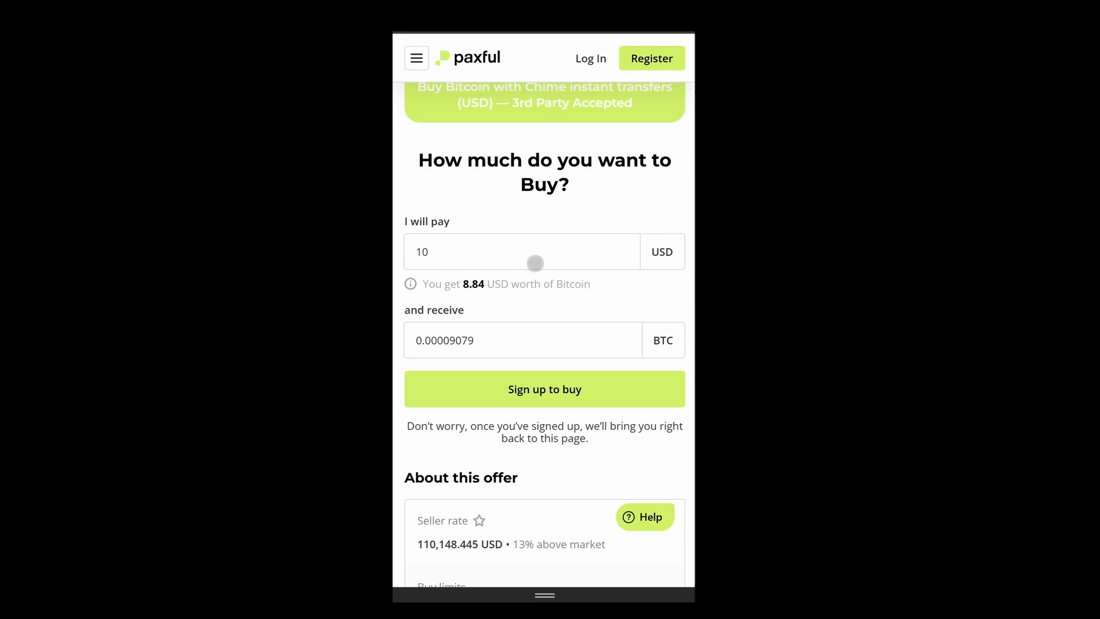
pyautogui.scroll(-3)
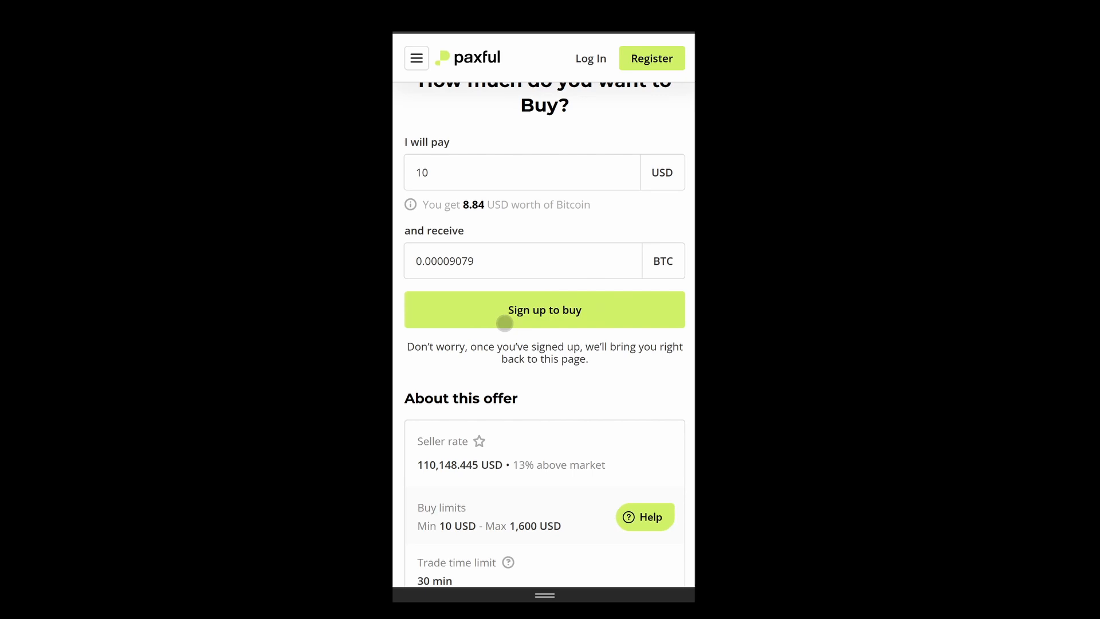
pyautogui.moveTo(595, 157)
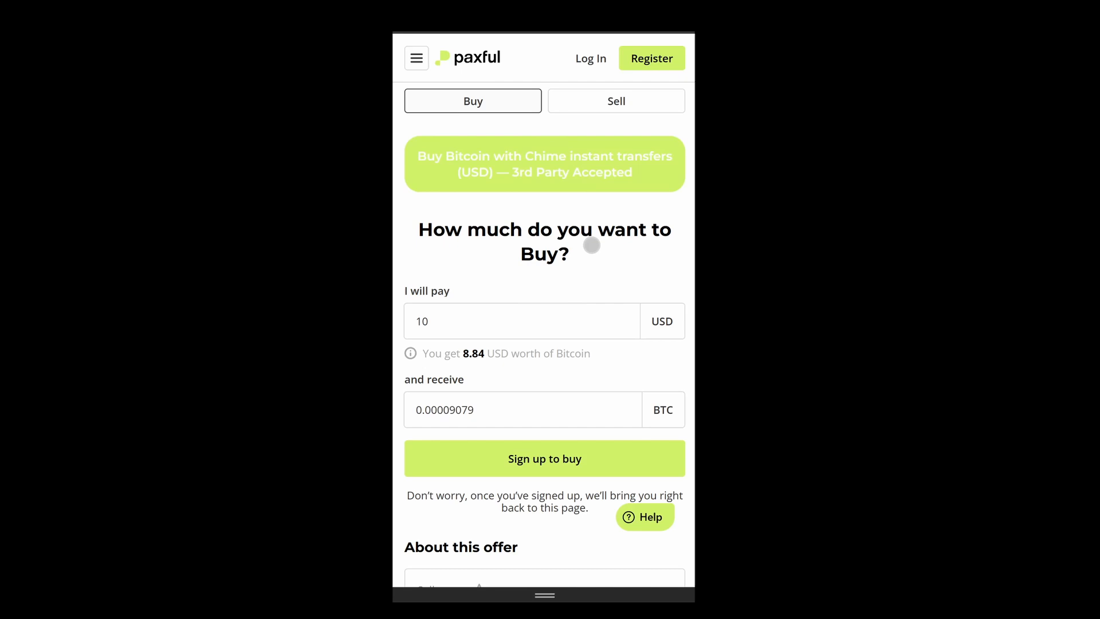
pyautogui.moveTo(600, 352)
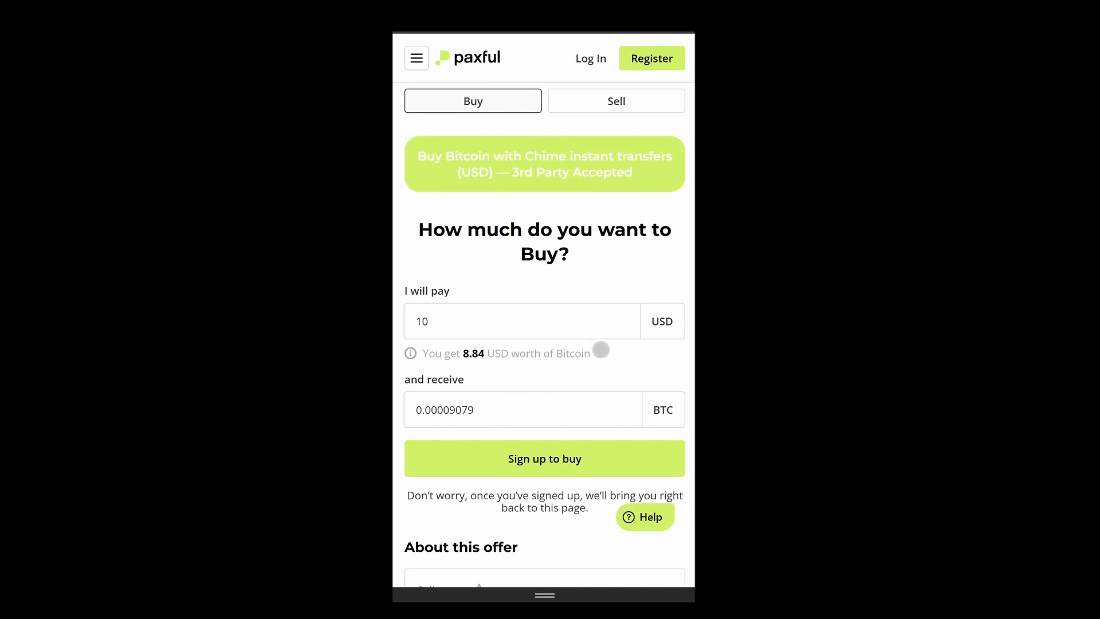
pyautogui.scroll(-3)
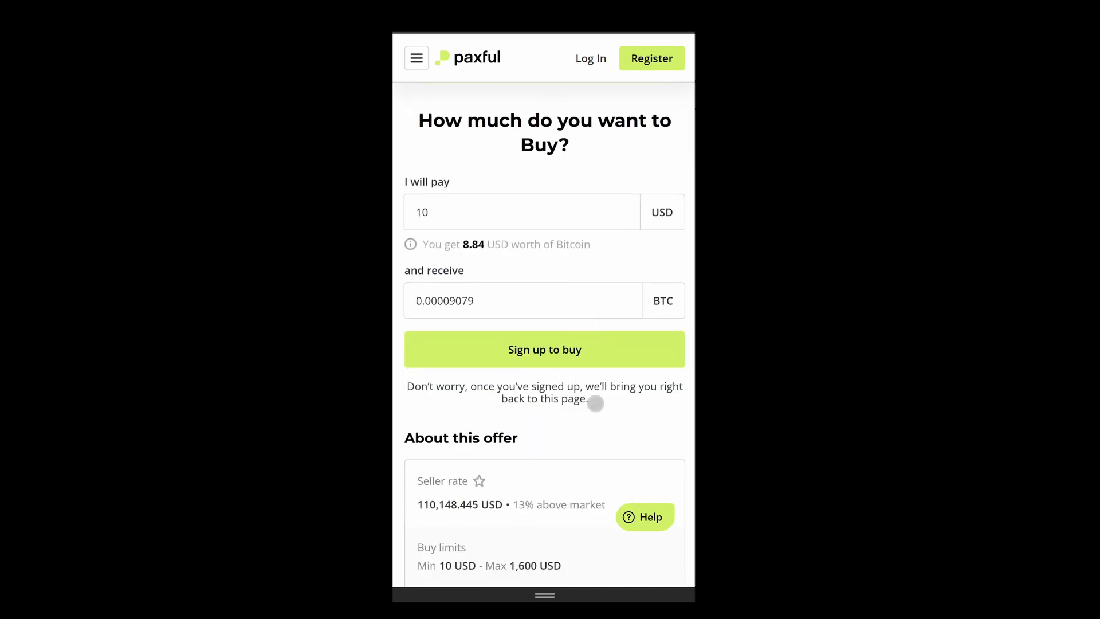